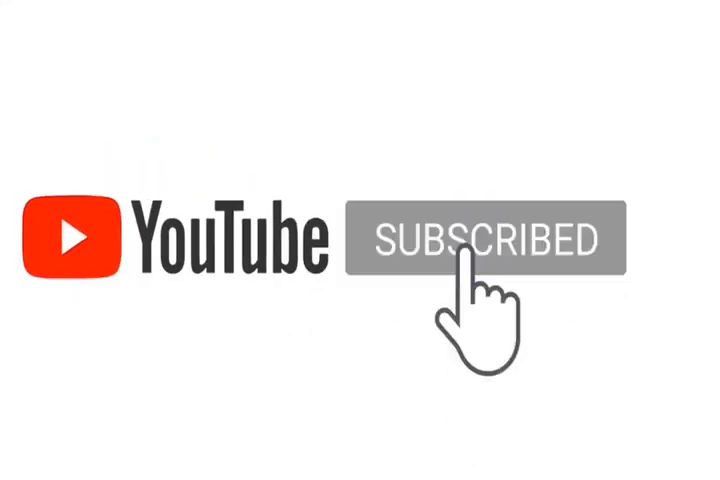
Step: Let the outro play until the notification bell appears beside the SUBSCRIBED label
left_click(476, 240)
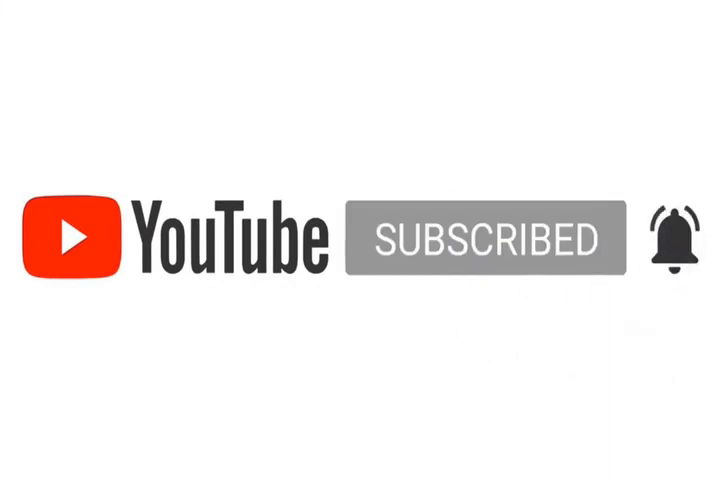